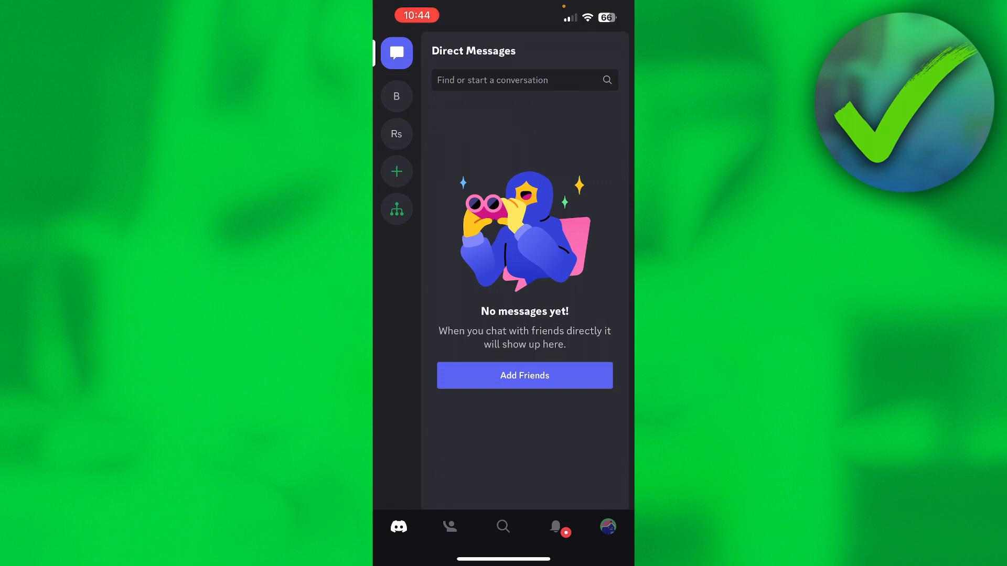
Open Discord's user settings list via the profile avatar
{"action": "left_click", "coordinate": [607, 526]}
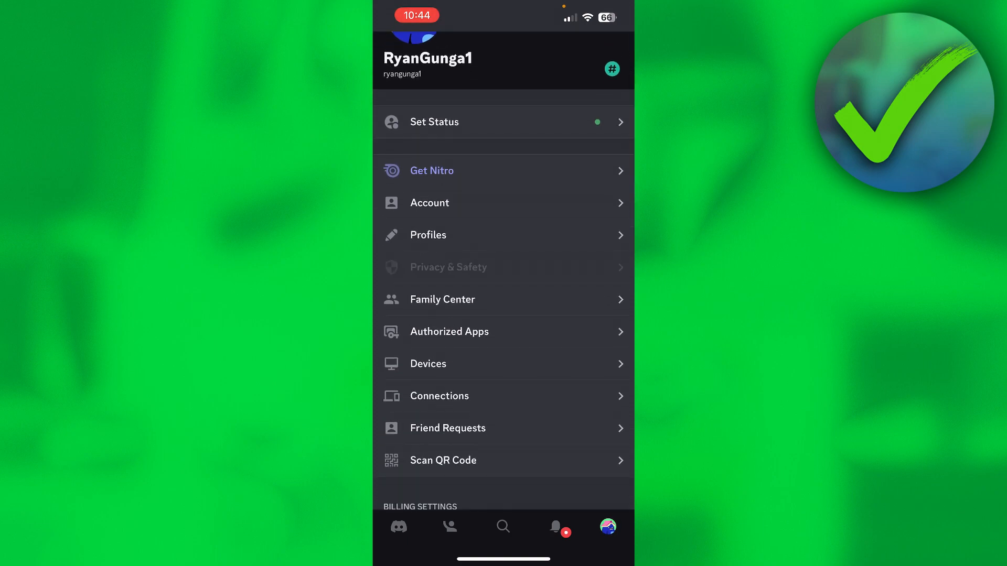
Open Privacy & Safety and scroll down to the Message Requests section
{"action": "left_click", "coordinate": [448, 266]}
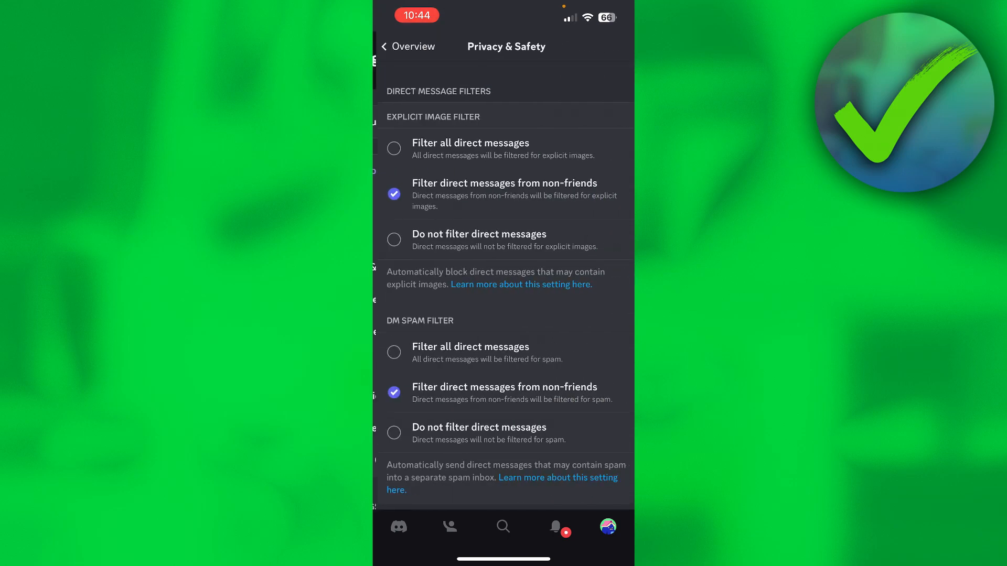
{"action": "scroll", "scroll_direction": "down", "scroll_amount": 3}
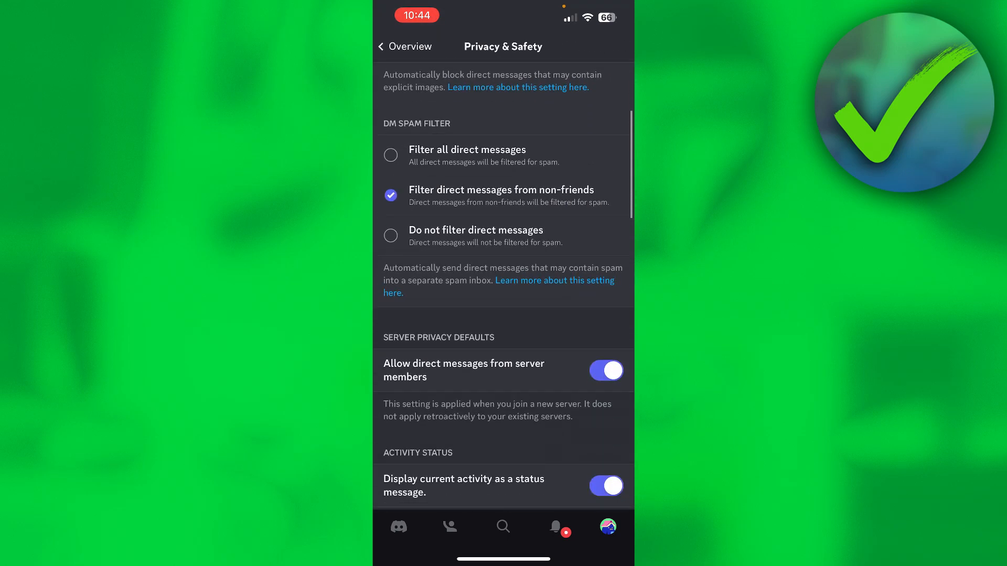
{"action": "scroll", "scroll_direction": "down", "scroll_amount": 3}
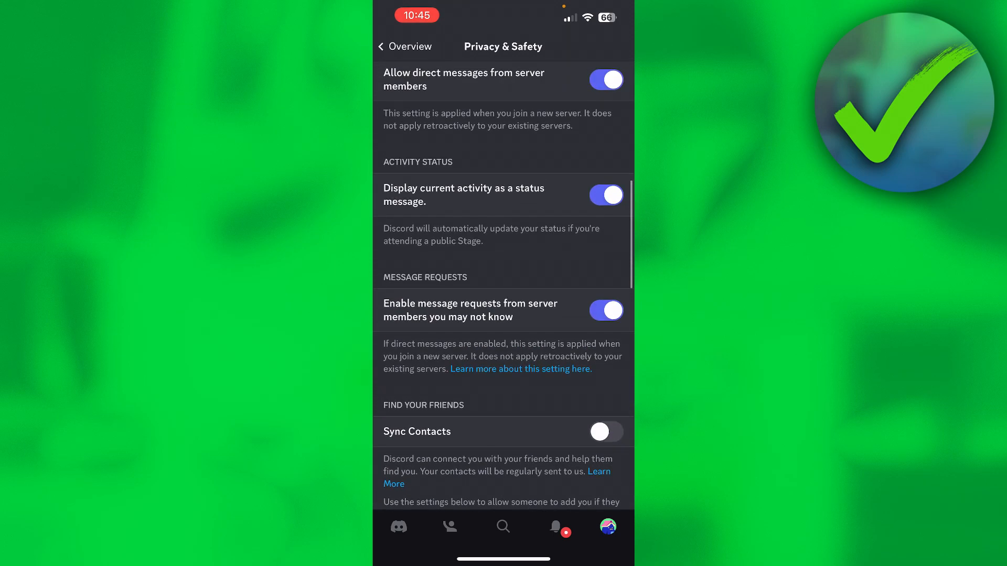
Switch off 'Enable message requests from server members you may not know'
{"action": "left_click", "coordinate": [604, 310]}
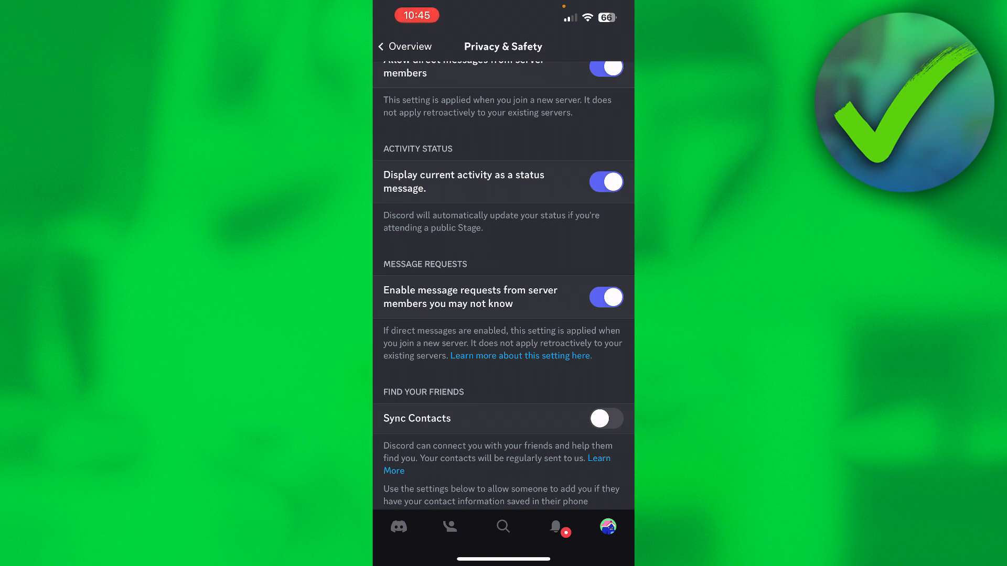
{"action": "left_click", "coordinate": [603, 297]}
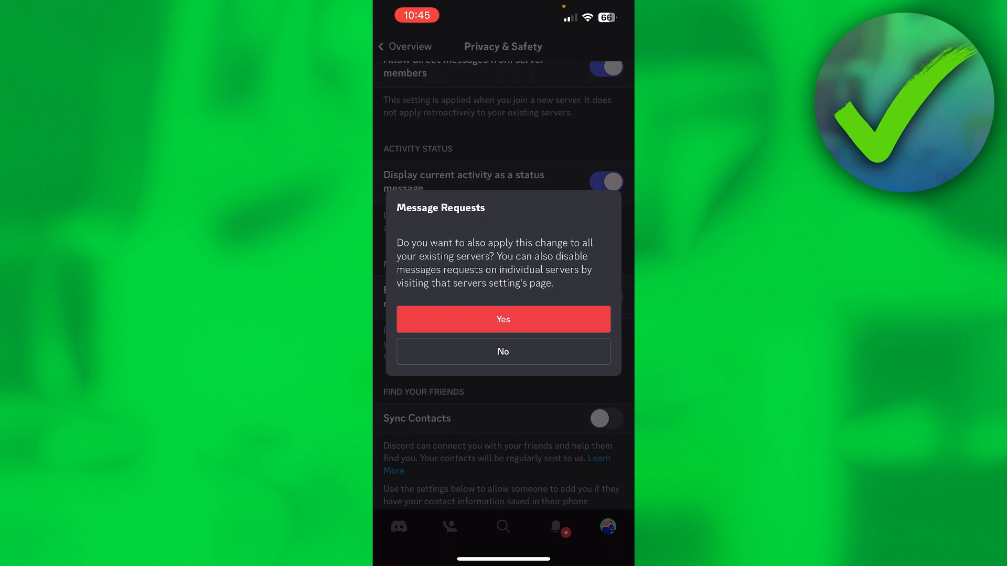
Answer the existing-servers prompt, then toggle message requests from unknown server members back on
{"action": "left_click", "coordinate": [503, 351]}
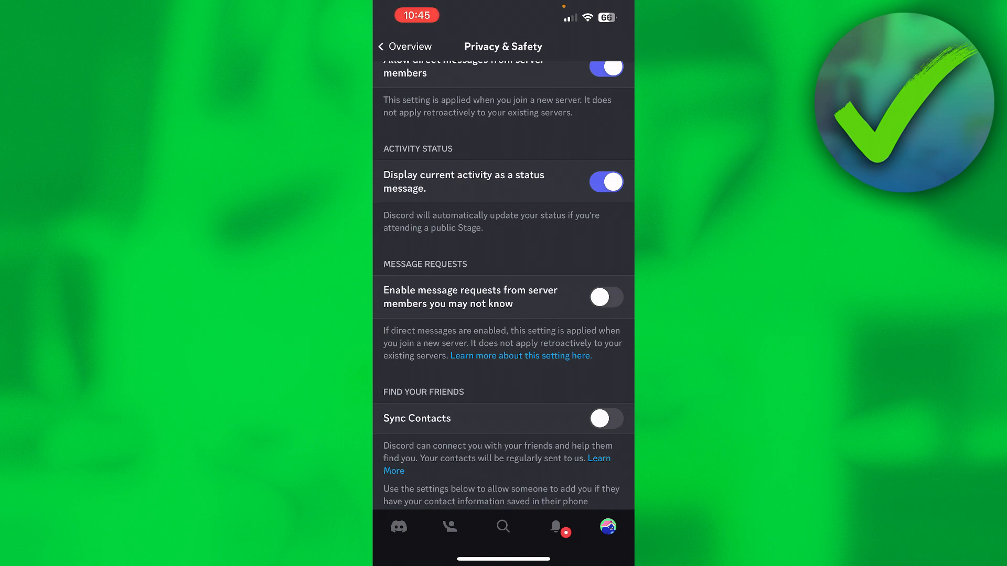
{"action": "scroll", "scroll_direction": "up", "scroll_amount": 3}
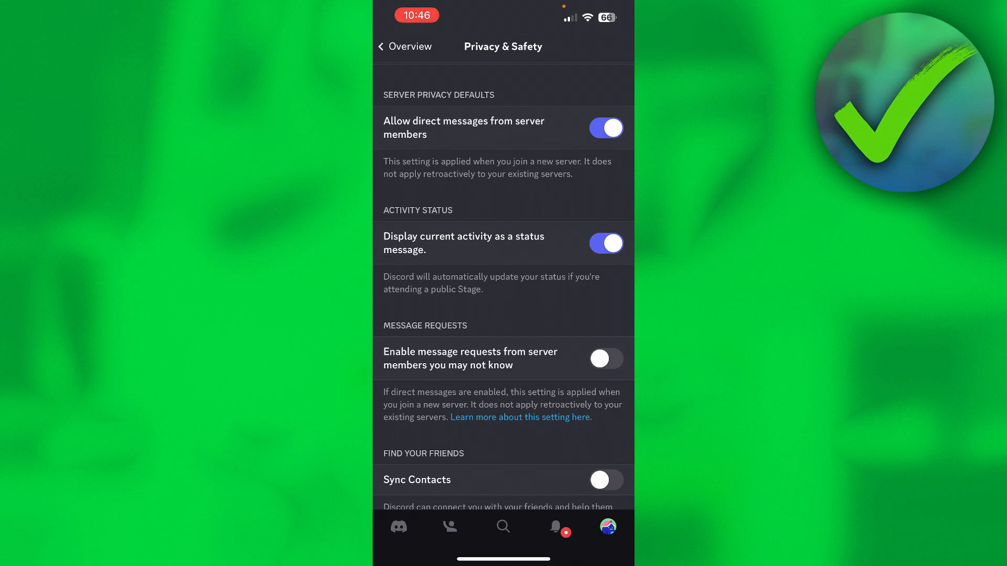
{"action": "left_click", "coordinate": [604, 358]}
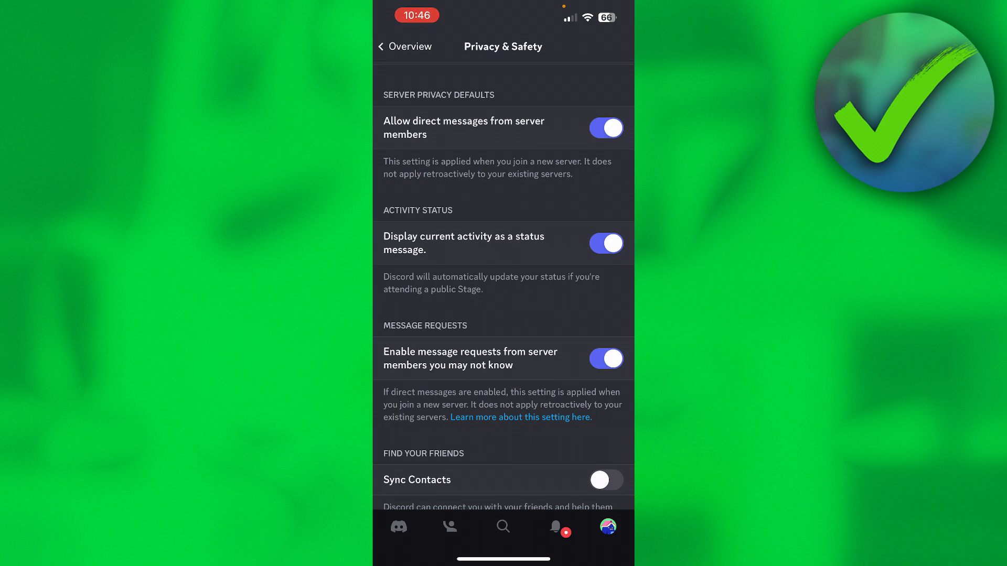
Turn off 'Allow direct messages from server members' and dismiss the existing-servers prompt
{"action": "left_click", "coordinate": [604, 128]}
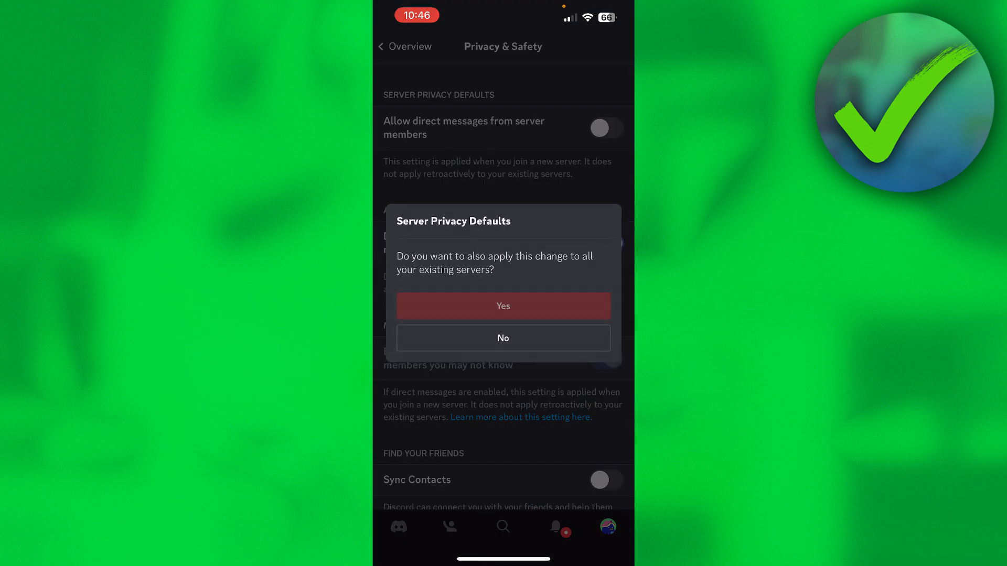
{"action": "left_click", "coordinate": [503, 337]}
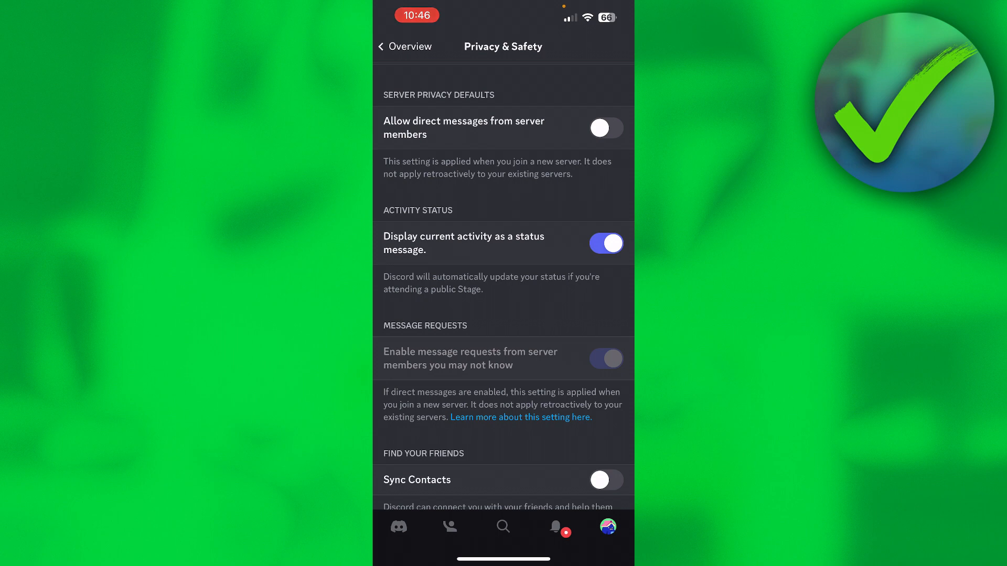